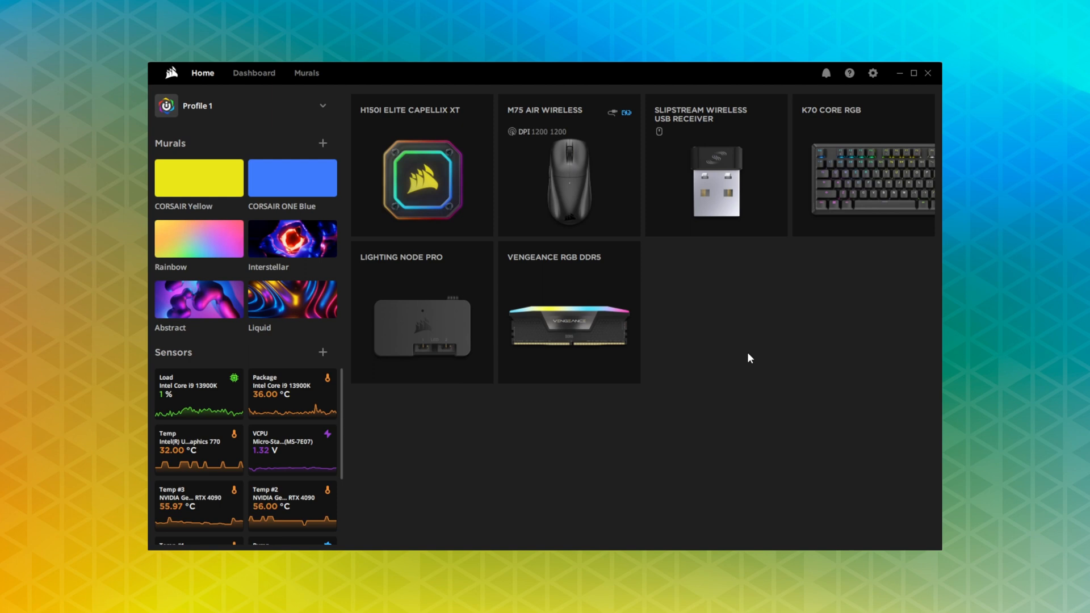
Select the K70 CORE RGB device card on the Home tab to configure it.
{"action": "left_click", "coordinate": [863, 165]}
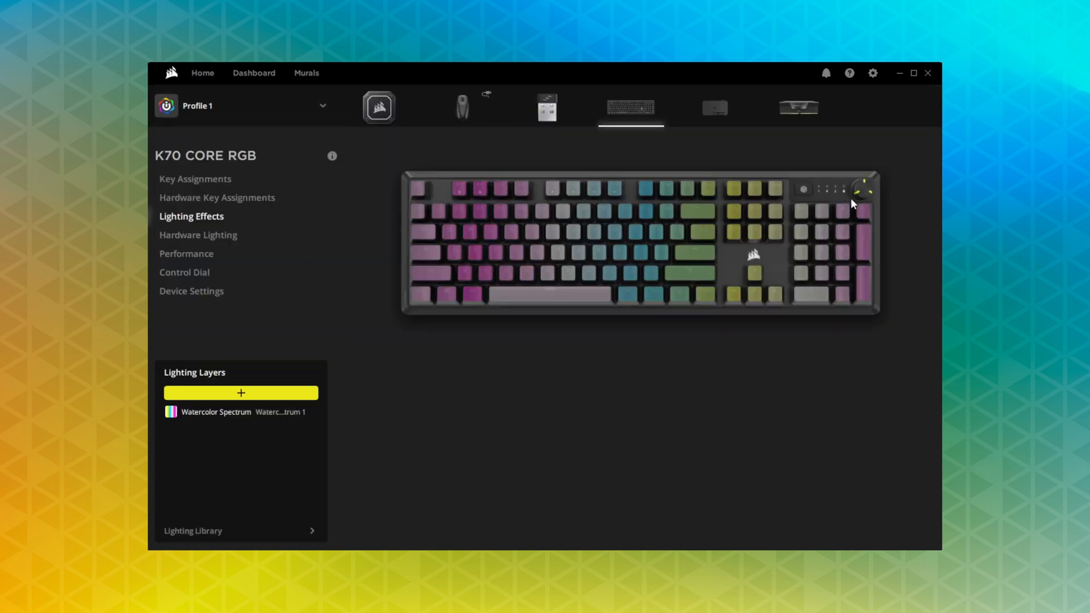
Add a Key Assignment of type Launch App on key C with FN as its modifier.
{"action": "left_click", "coordinate": [196, 178]}
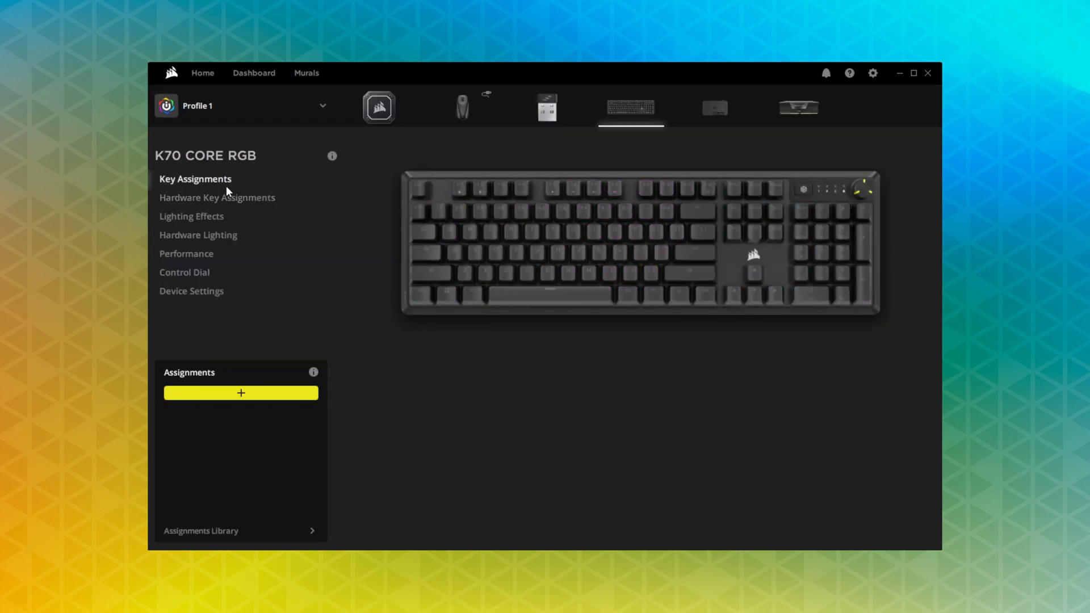
{"action": "left_click", "coordinate": [241, 393]}
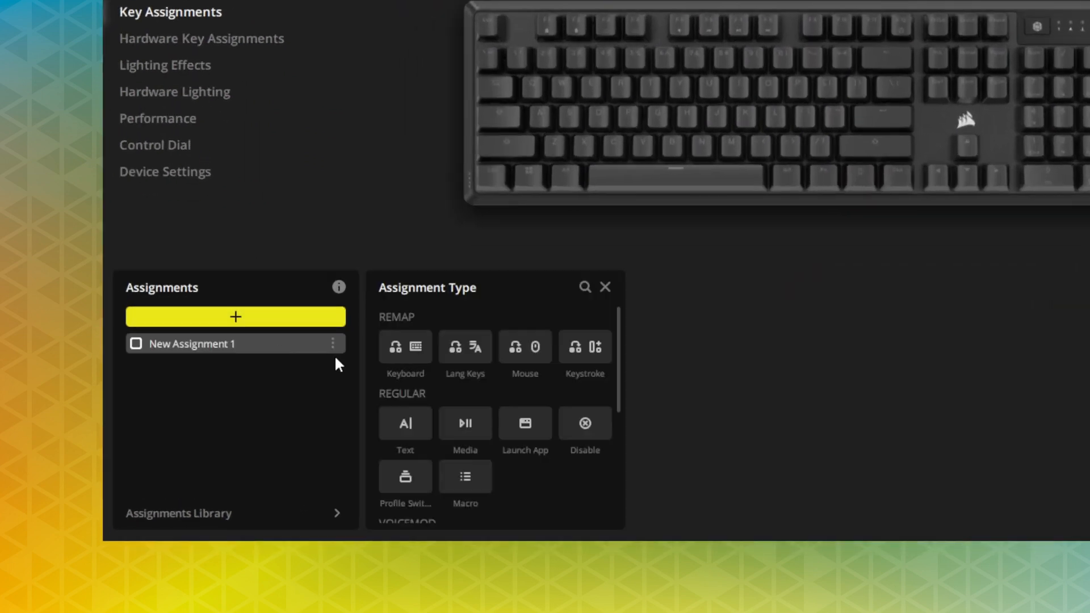
{"action": "left_click", "coordinate": [525, 423]}
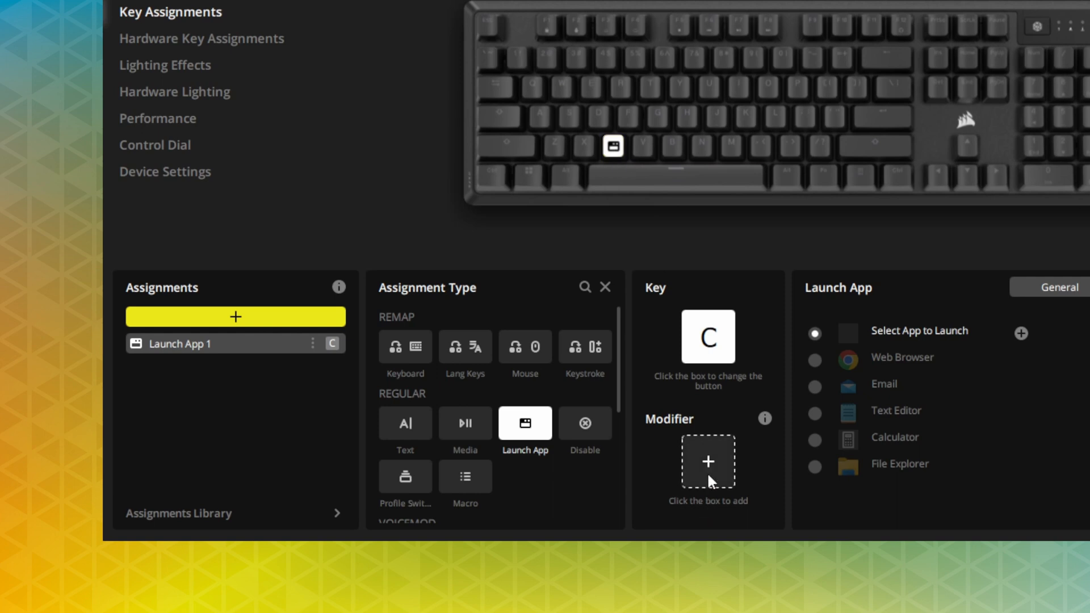
{"action": "left_click", "coordinate": [707, 461]}
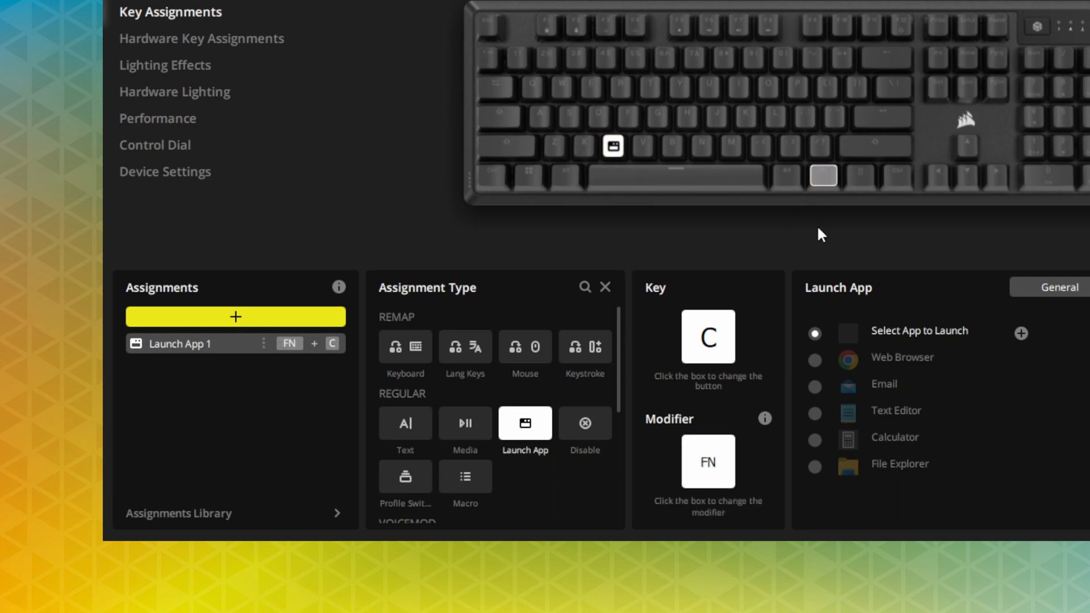
{"action": "left_click", "coordinate": [815, 441]}
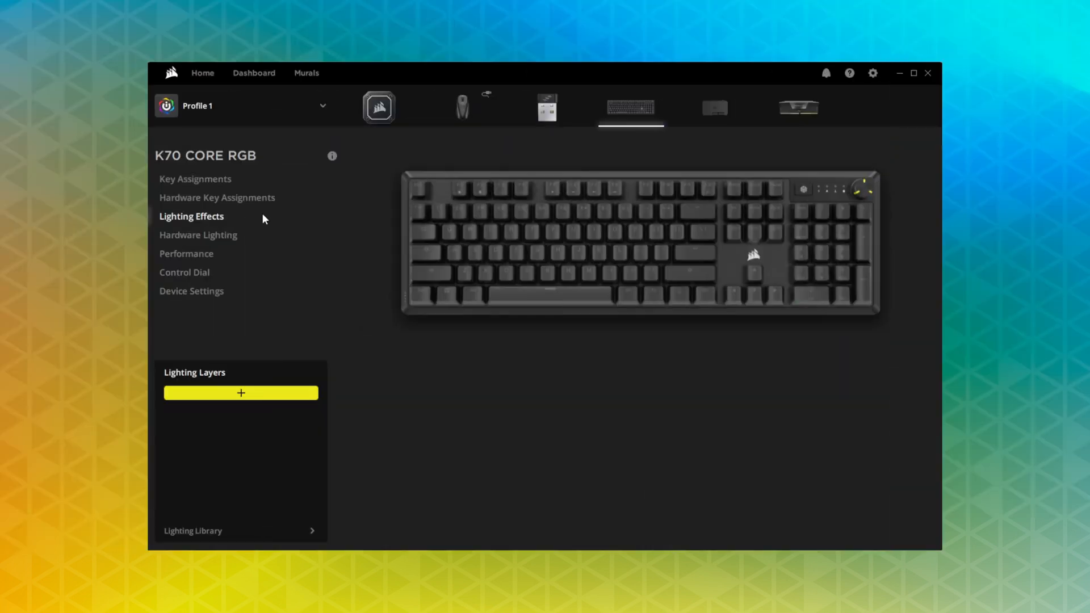
Add a lighting layer, preview Watercolor and Color Pulse, and leave it on Color Shift.
{"action": "left_click", "coordinate": [241, 392]}
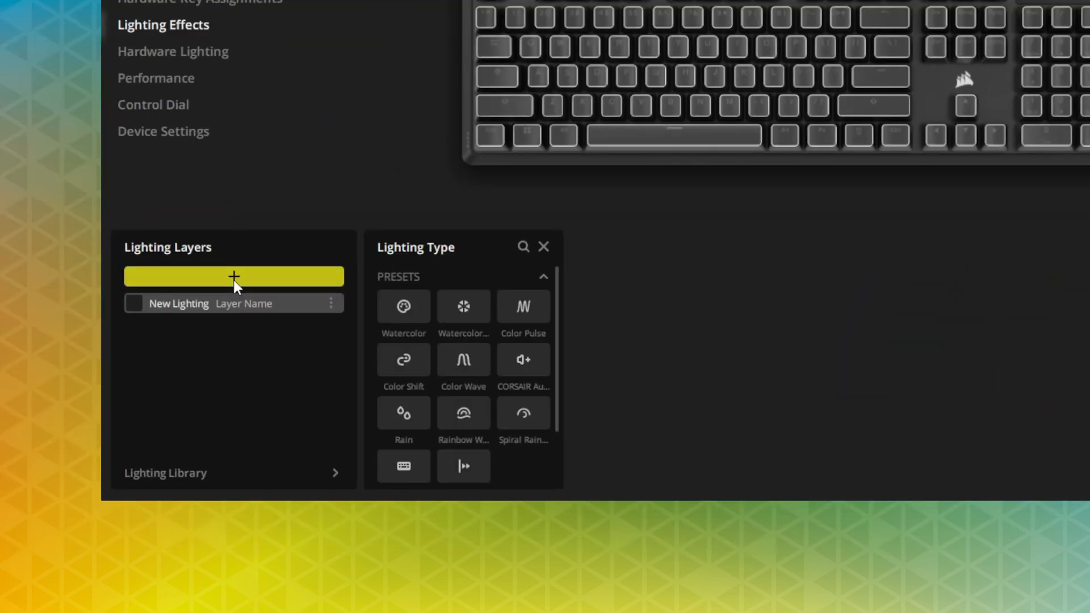
{"action": "left_click", "coordinate": [404, 307]}
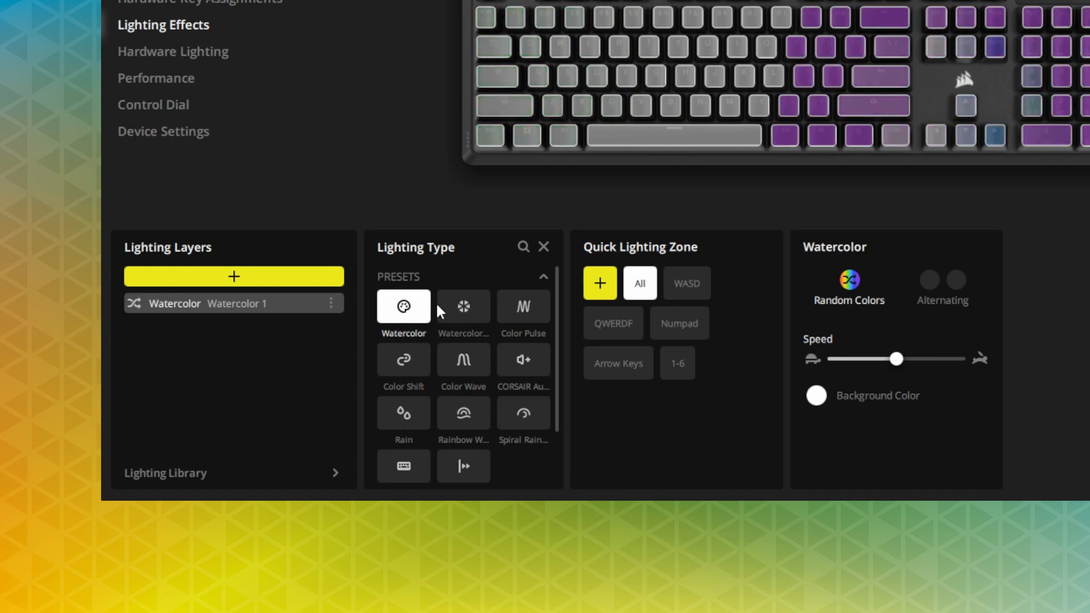
{"action": "left_click", "coordinate": [522, 306]}
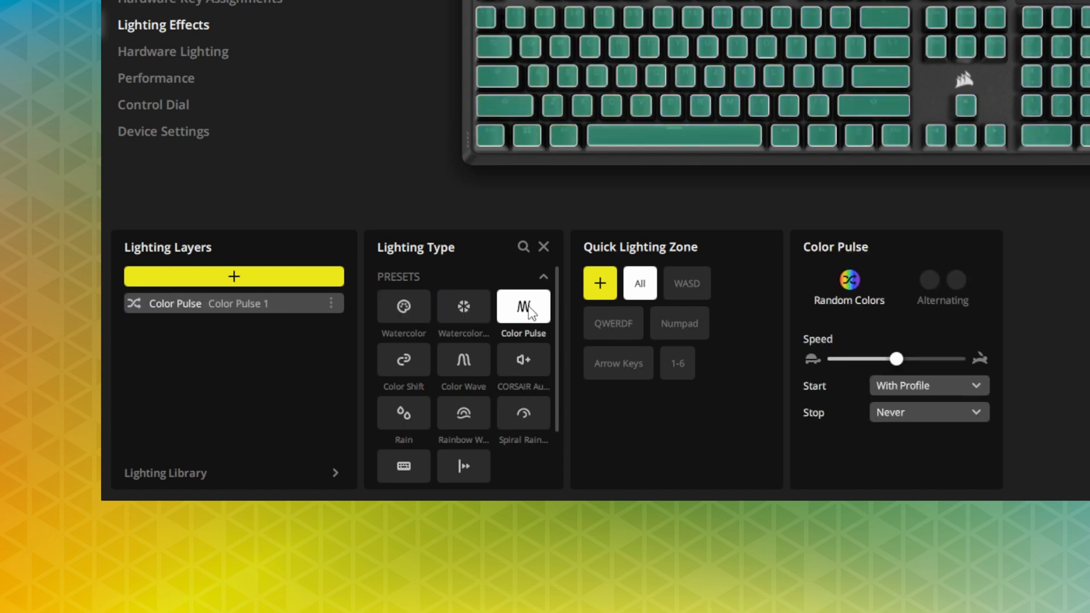
{"action": "left_click", "coordinate": [403, 360]}
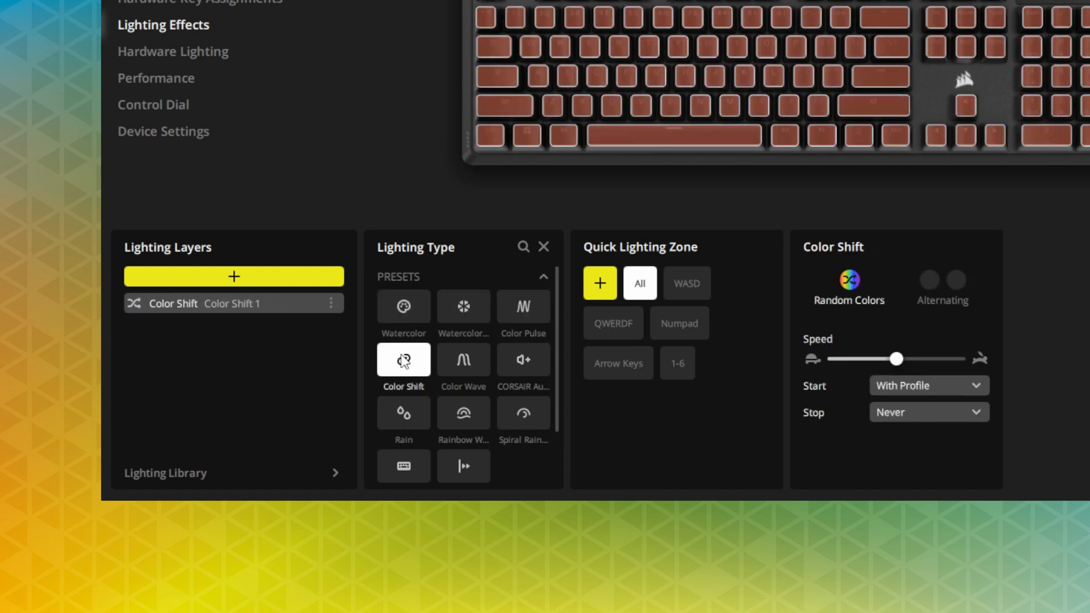
{"action": "left_click", "coordinate": [463, 360]}
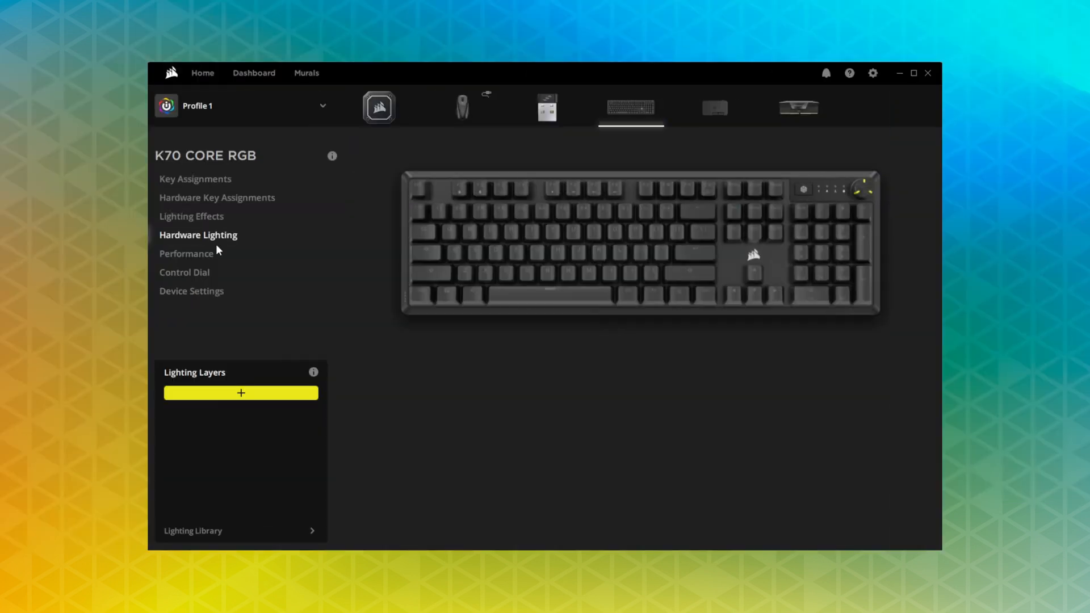
Add a Color Wave hardware lighting layer and adjust its speed.
{"action": "left_click", "coordinate": [241, 393]}
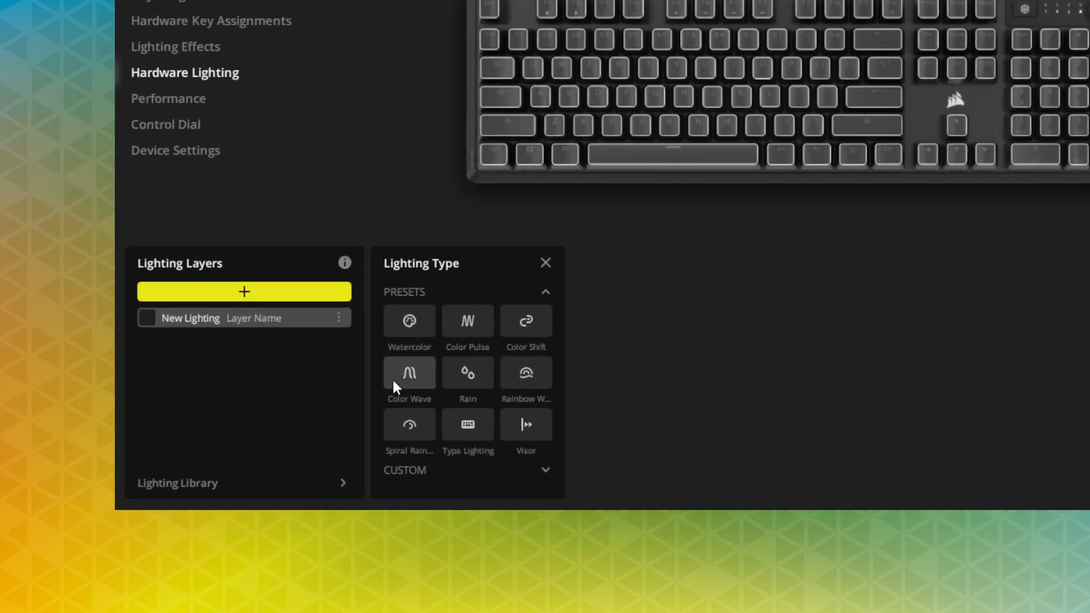
{"action": "left_click", "coordinate": [409, 373]}
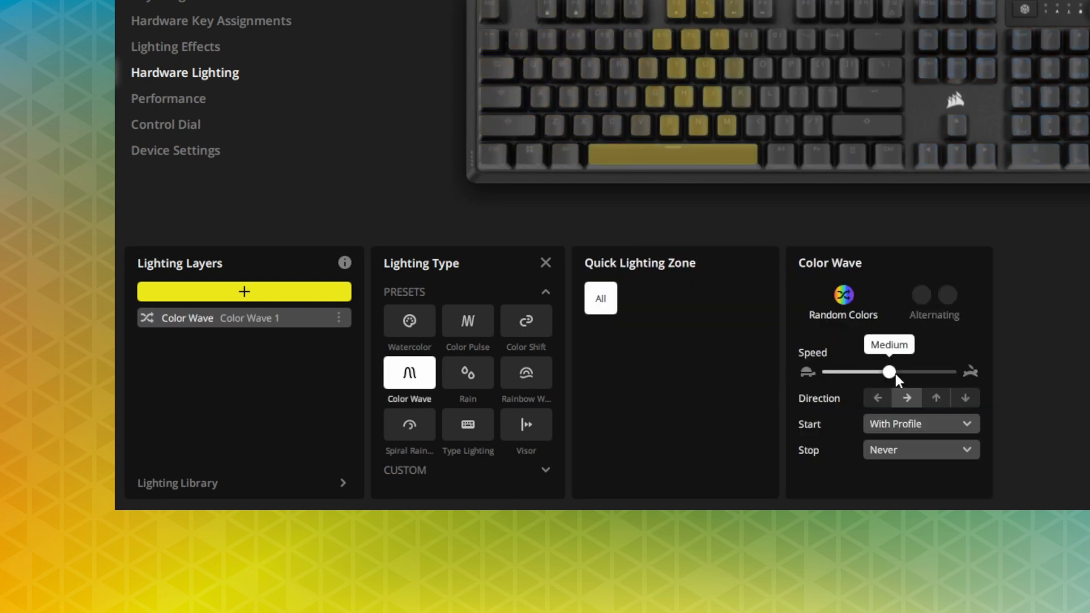
{"action": "left_click", "coordinate": [175, 150]}
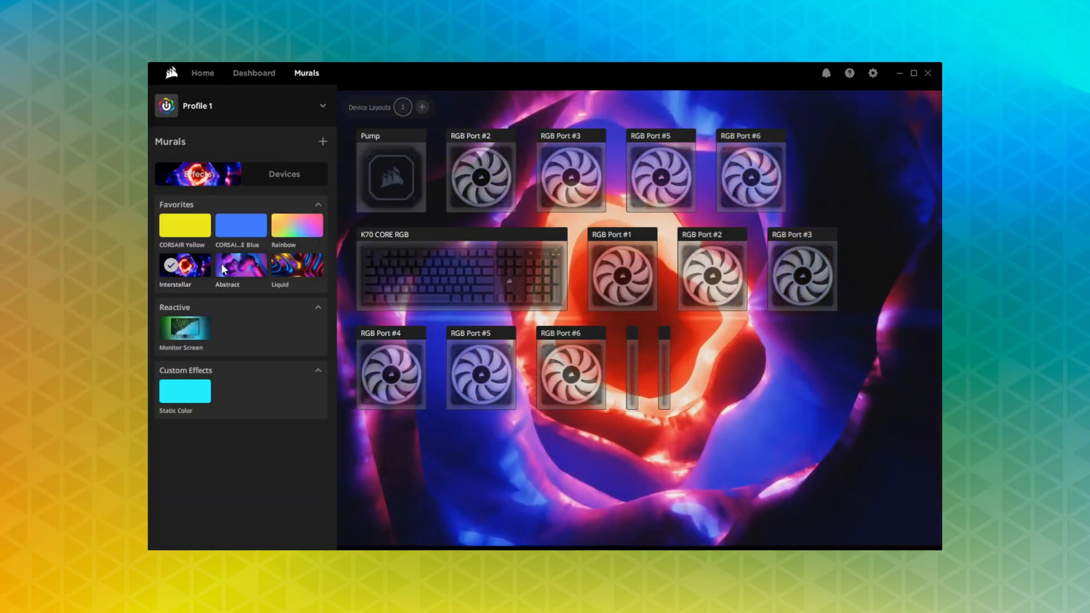
Go to the K70's Performance page showing the Win Lock options.
{"action": "left_click", "coordinate": [241, 266]}
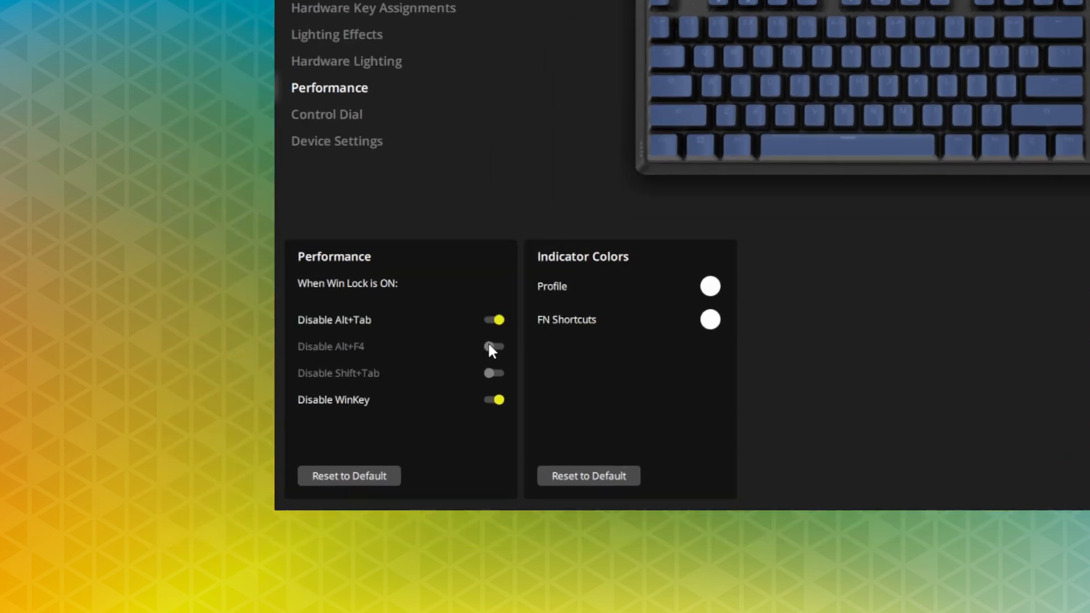
Turn on Disable Alt+F4 and Disable Shift+Tab so all four Win Lock blocks are active.
{"action": "left_click", "coordinate": [494, 346]}
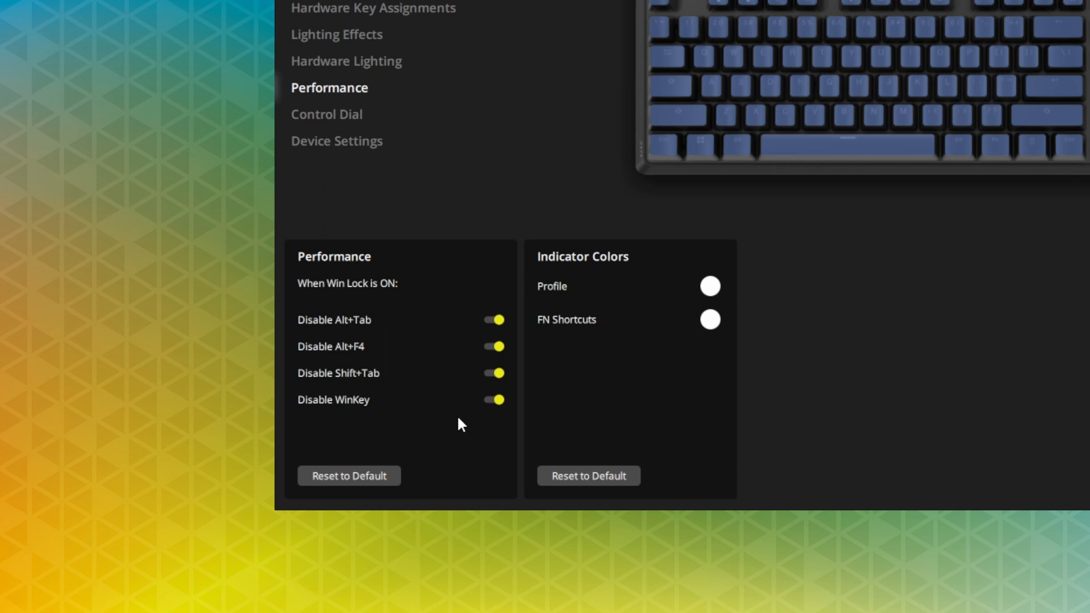
{"action": "left_click", "coordinate": [183, 271]}
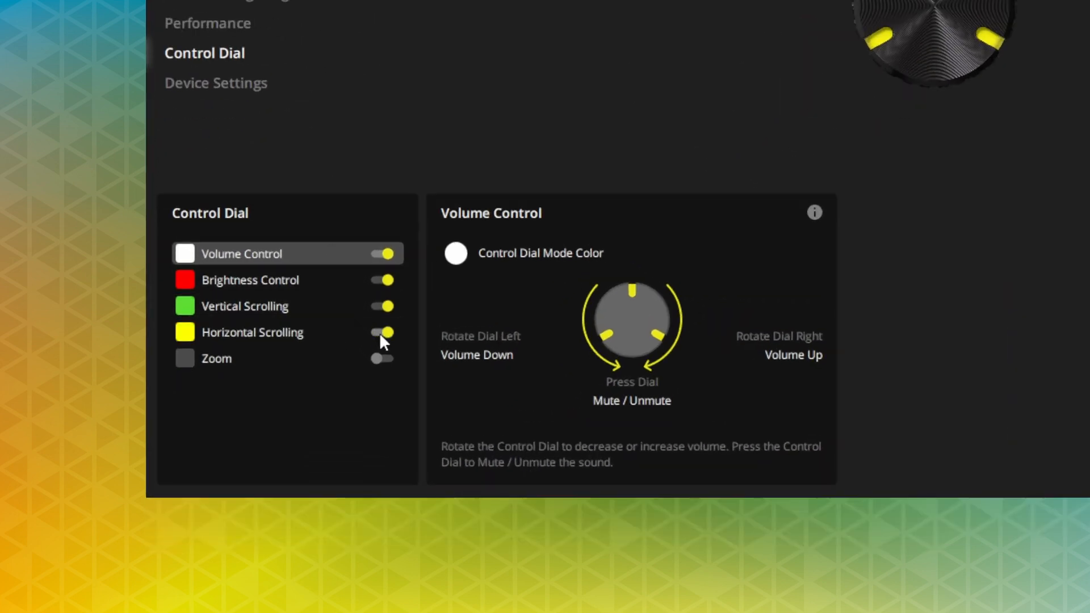
Enable the Zoom dial mode and review the Vertical Scrolling and Volume Control mode details.
{"action": "left_click", "coordinate": [381, 357]}
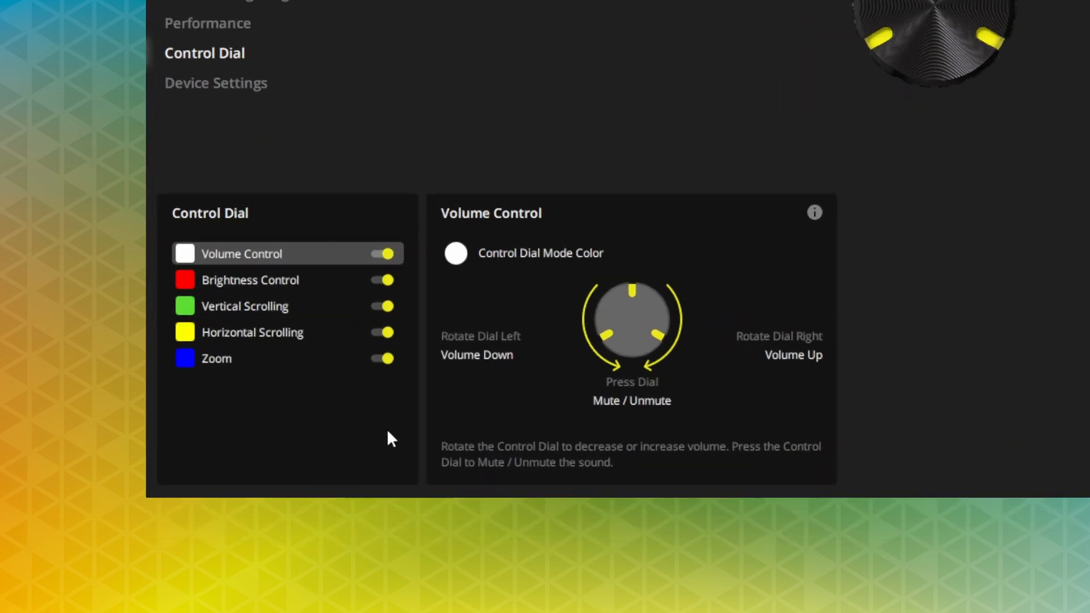
{"action": "left_click", "coordinate": [246, 306]}
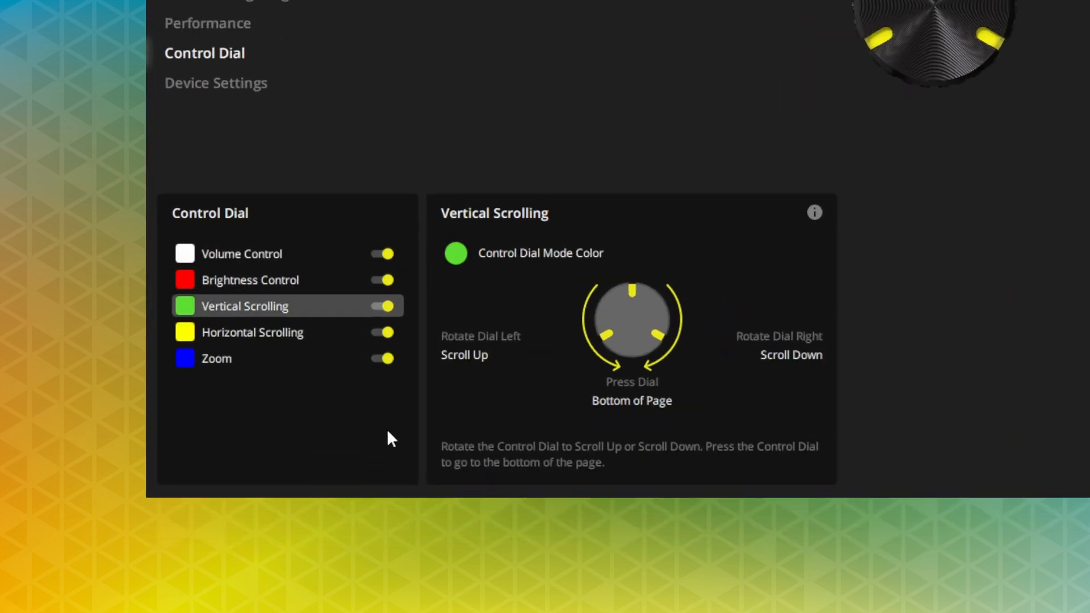
{"action": "left_click", "coordinate": [242, 253]}
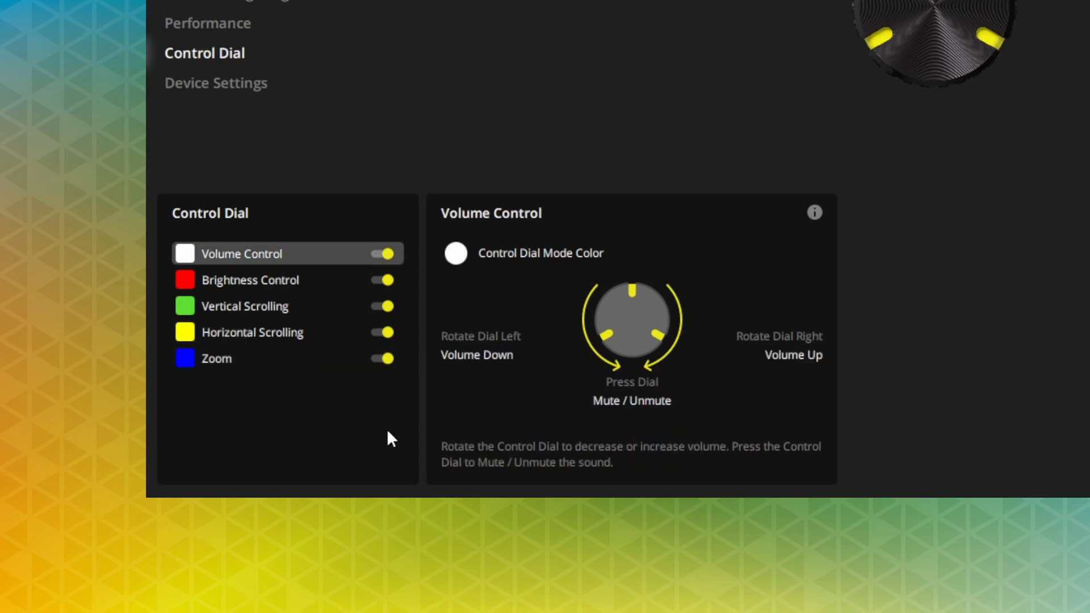
{"action": "left_click", "coordinate": [454, 252]}
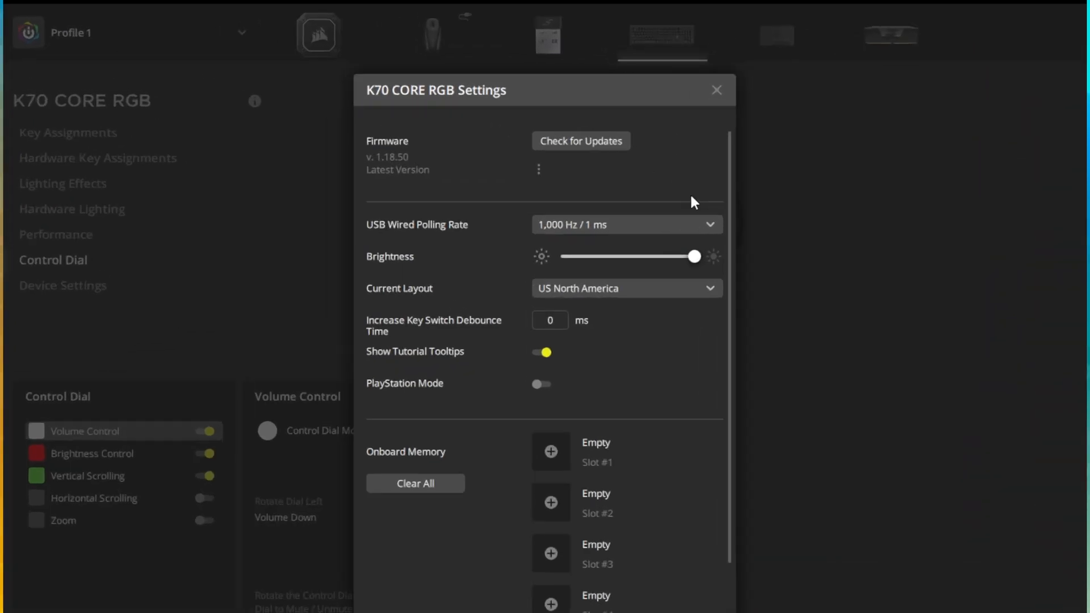
Save the current profile to Onboard Memory Slot #1 and confirm the save.
{"action": "left_click", "coordinate": [625, 224]}
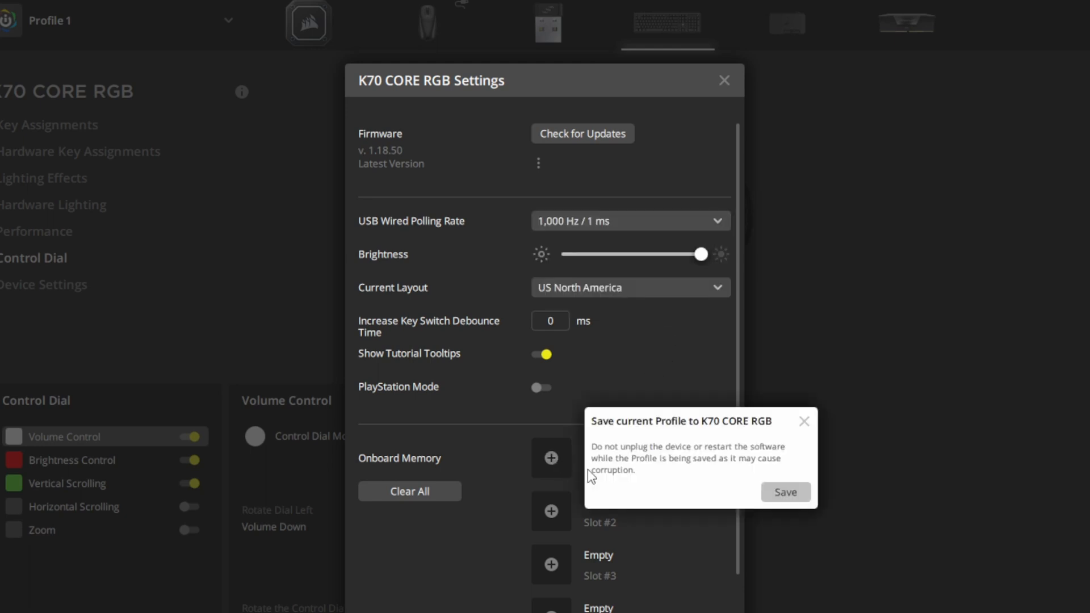
{"action": "left_click", "coordinate": [786, 492]}
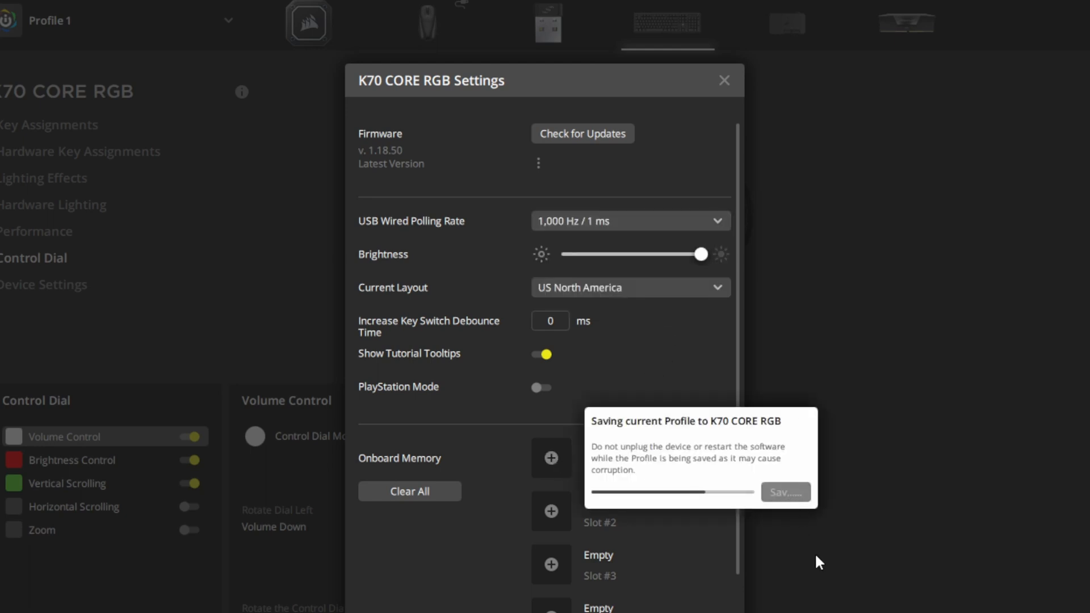